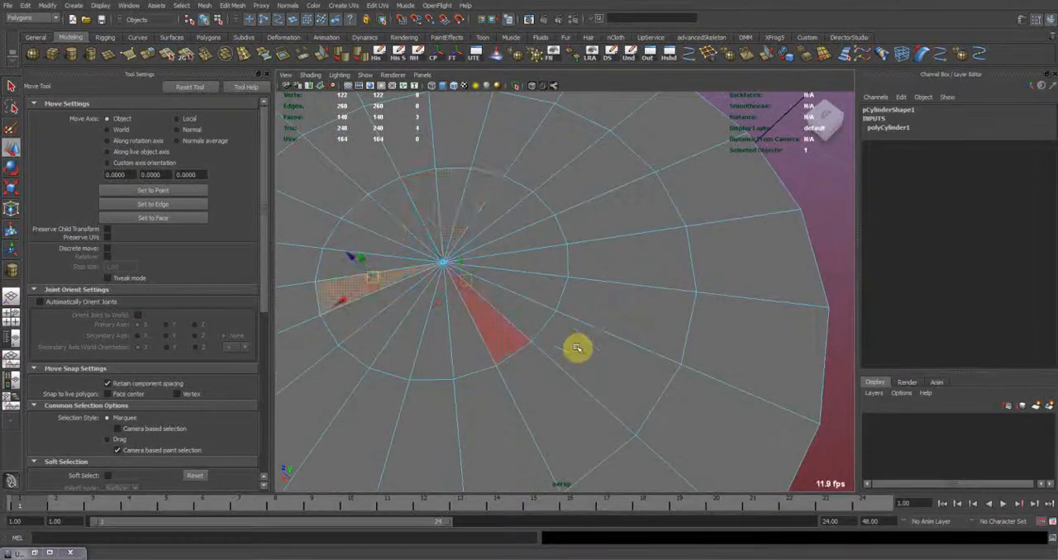
# Place a 1x1 single-face polygon plane at the scene origin.
pyautogui.moveTo(577, 347); pyautogui.dragTo(572, 261)
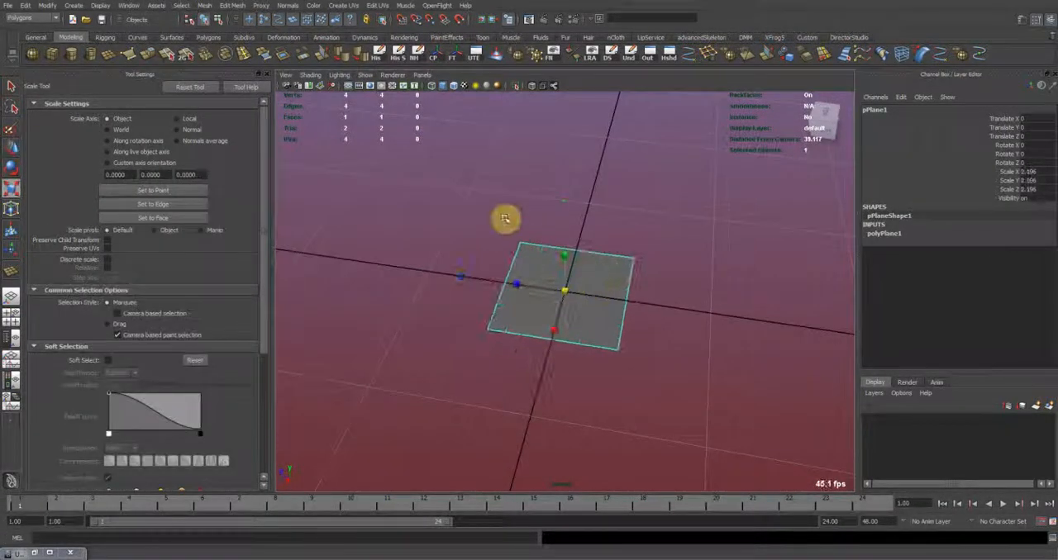
# Apply Mesh > Smooth, then raise divisions on polySmoothFace1 until the plane is a fine round disc.
pyautogui.click(233, 7)
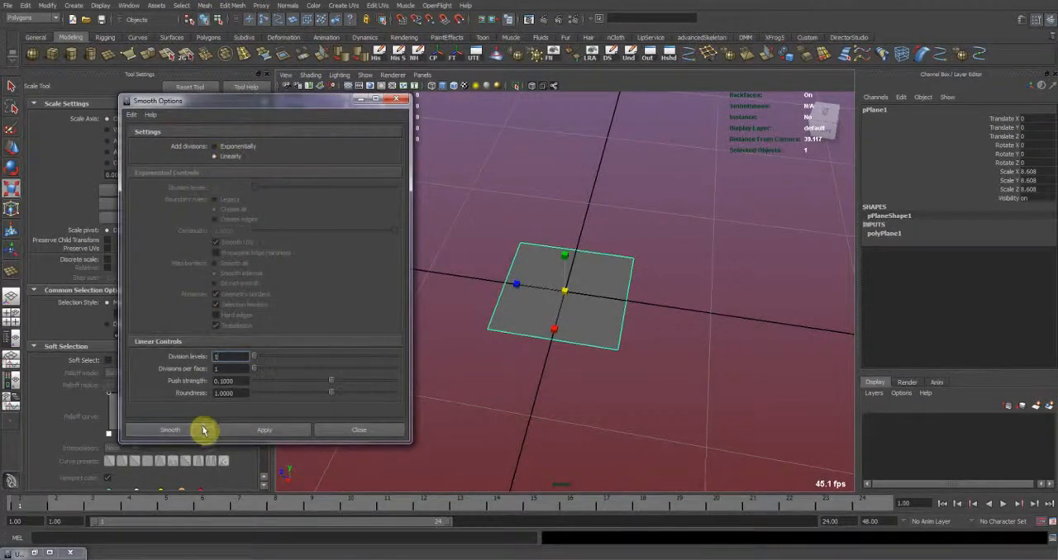
pyautogui.click(170, 430)
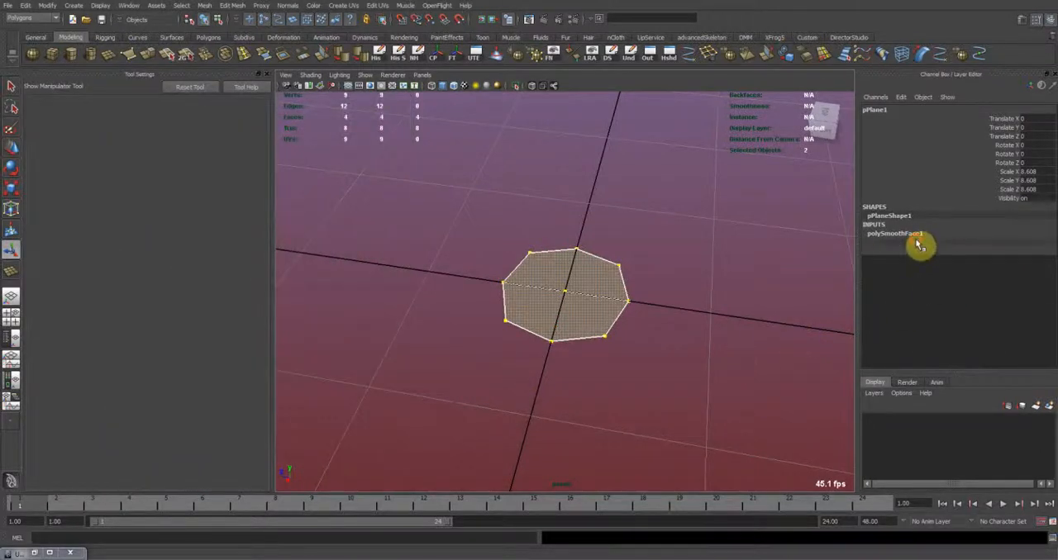
pyautogui.click(894, 233)
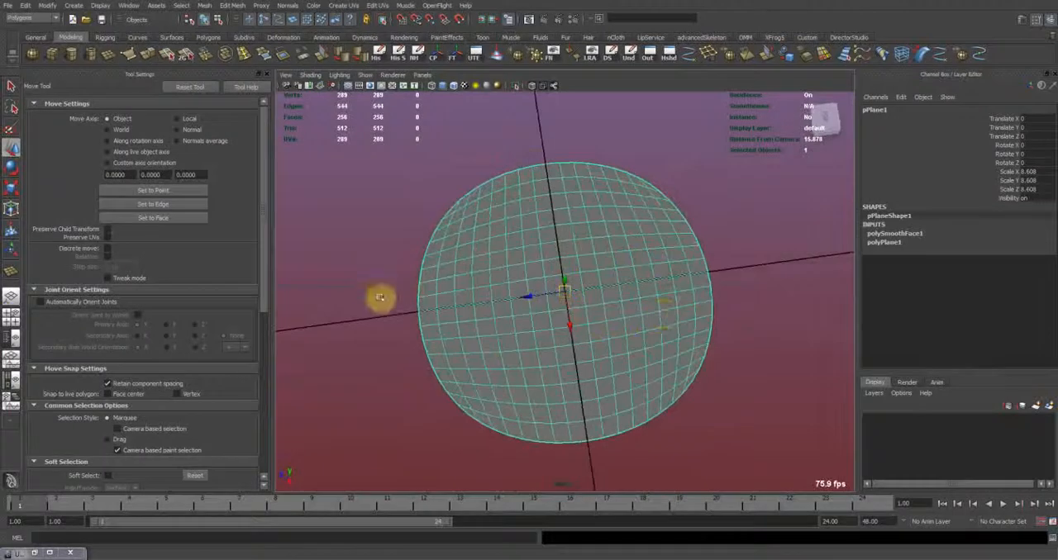
pyautogui.press('r')
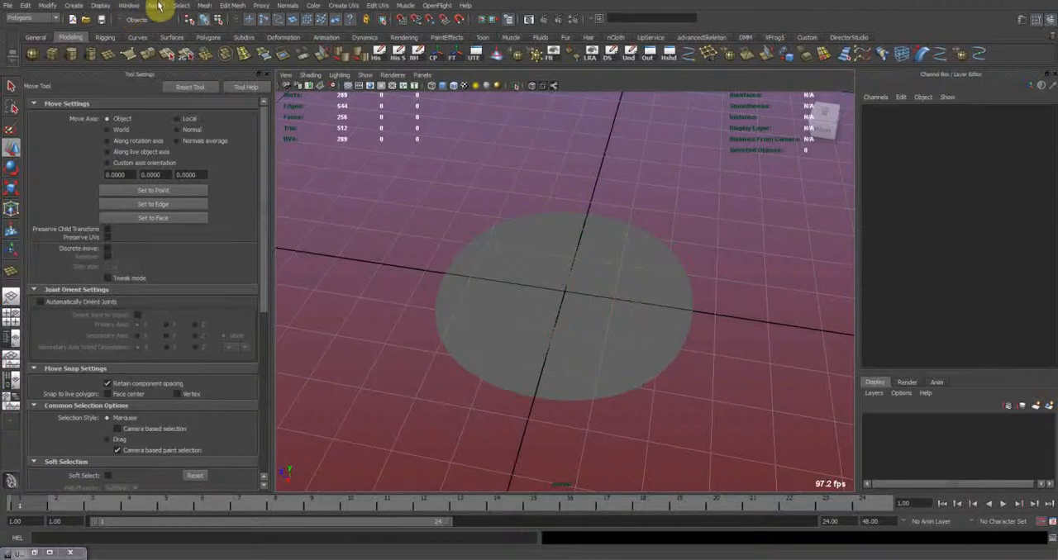
# Create a Poly bevel 3D text object reading 'Autodesk Maya'.
pyautogui.click(73, 6)
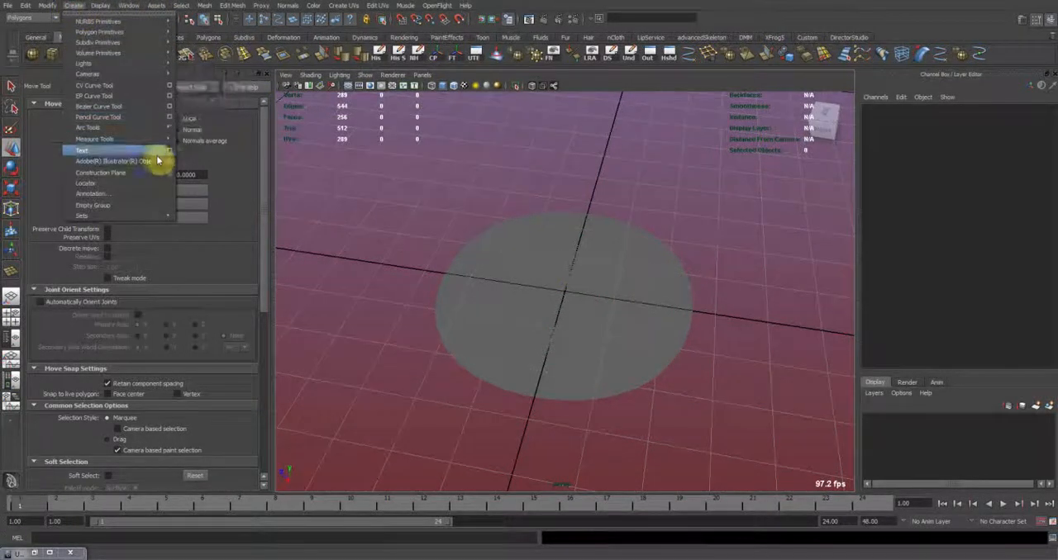
pyautogui.click(169, 150)
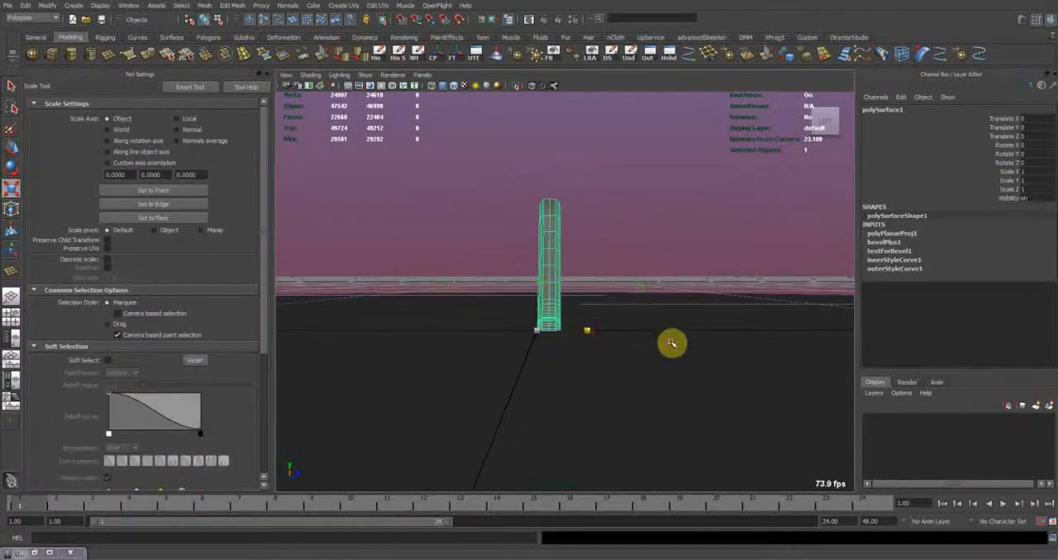
# Scale and rotate the 3D text so it lies flat along the ground plane.
pyautogui.moveTo(671, 344); pyautogui.dragTo(669, 301)
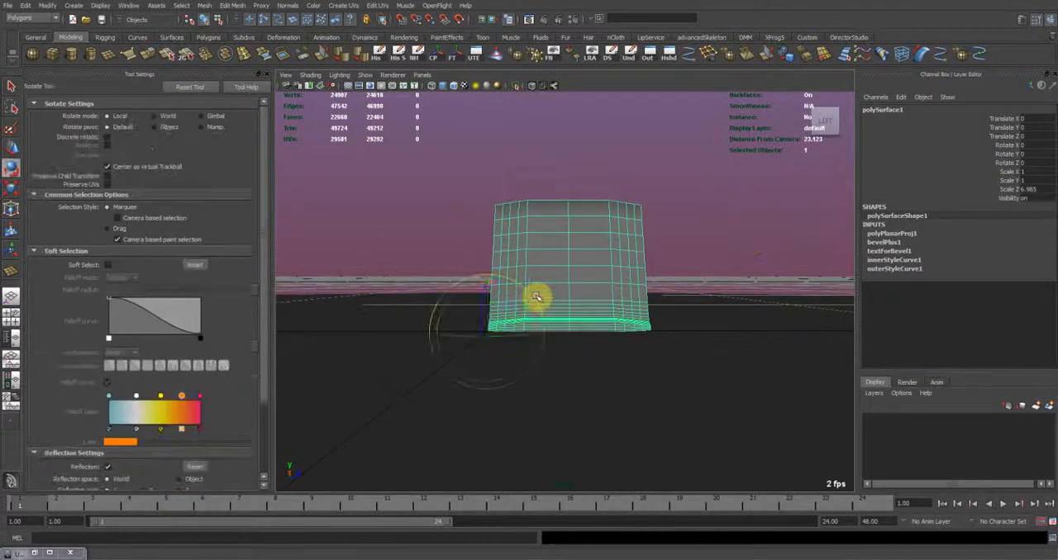
pyautogui.moveTo(537, 298); pyautogui.dragTo(608, 245)
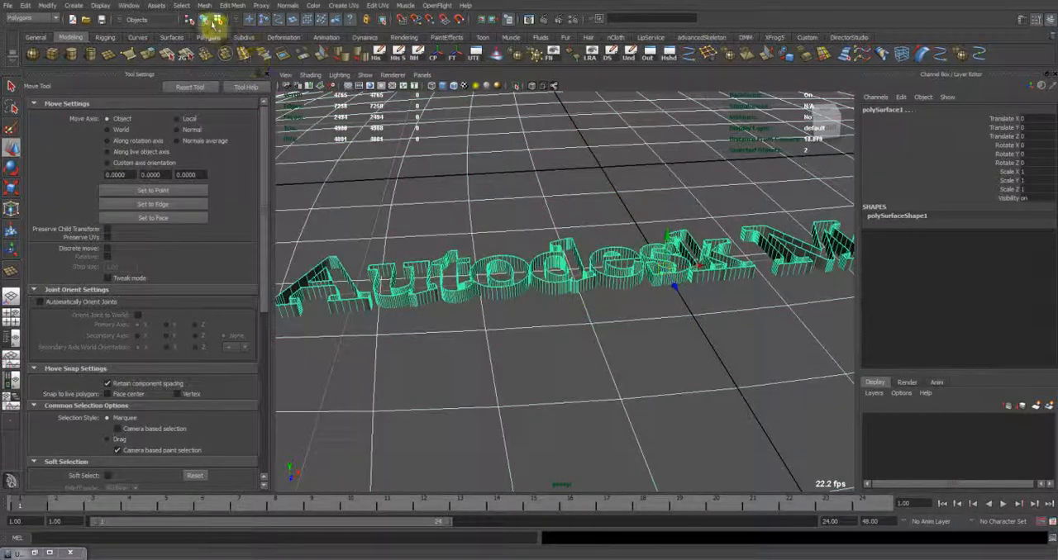
# Combine the text letters into one mesh with Mesh > Combine and move it into position.
pyautogui.click(208, 6)
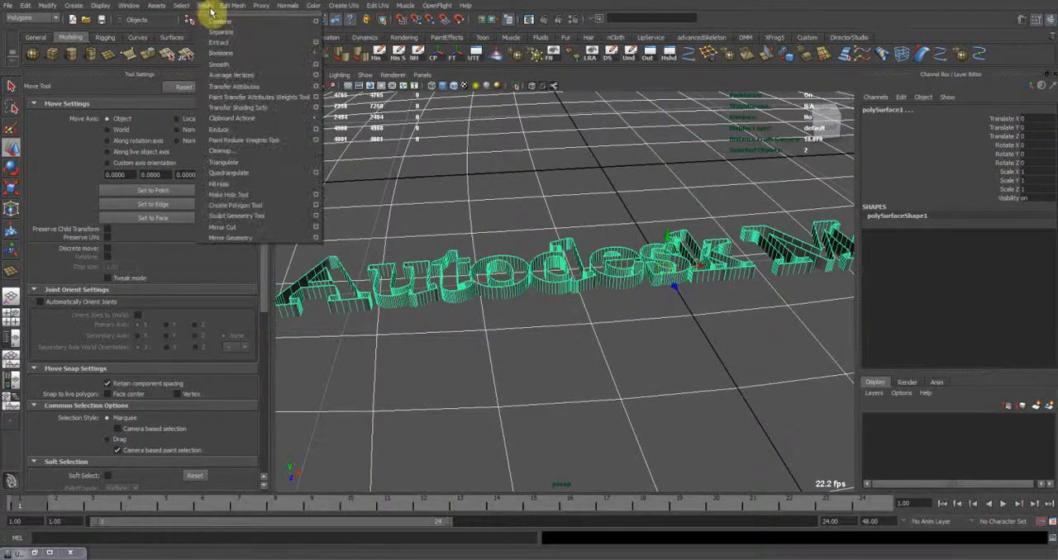
pyautogui.click(221, 53)
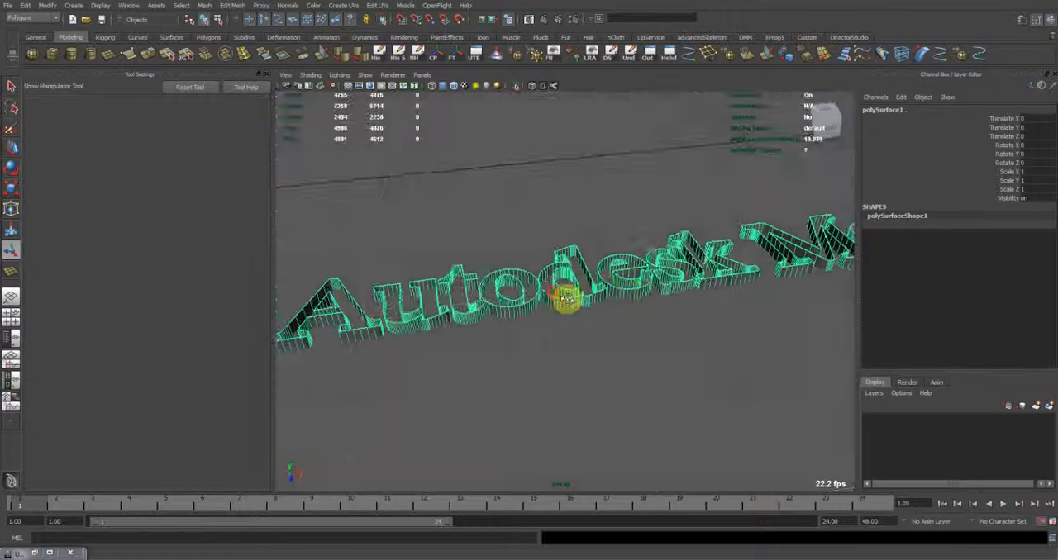
pyautogui.moveTo(565, 297); pyautogui.dragTo(355, 228)
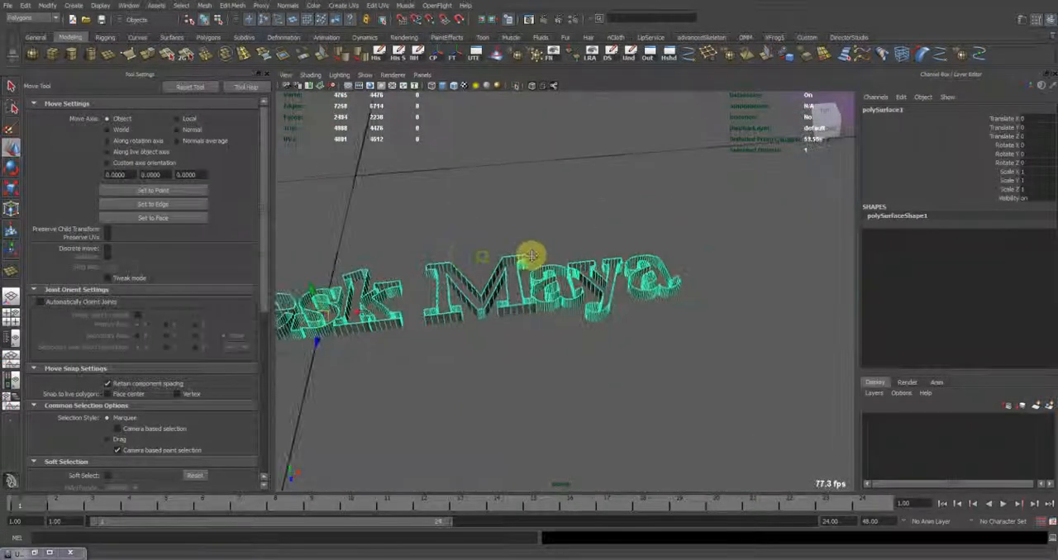
# Reduce the text mesh by 50% with Mesh > Reduce and apply it.
pyautogui.click(204, 6)
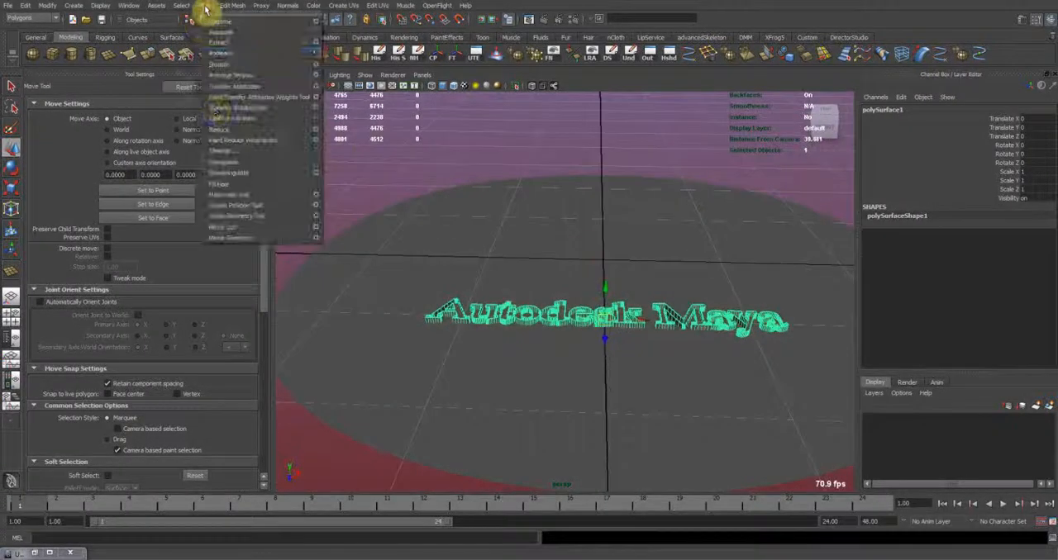
pyautogui.moveTo(218, 129)
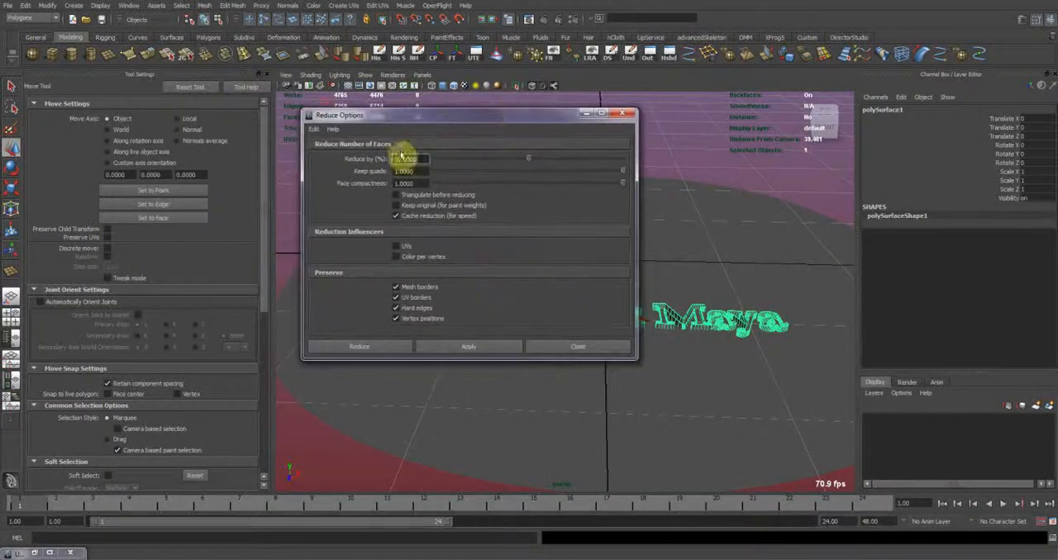
pyautogui.write('50.0000')
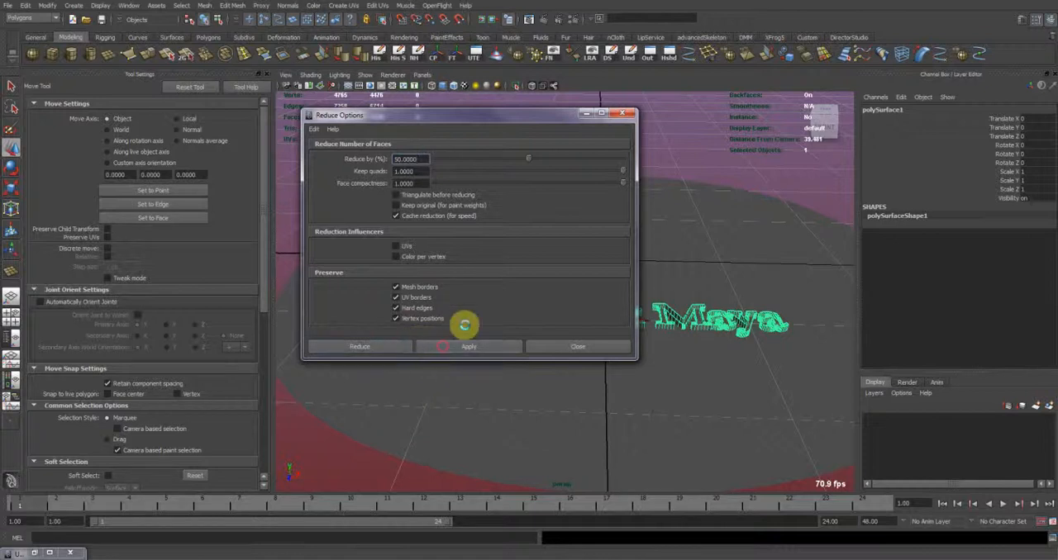
pyautogui.click(469, 348)
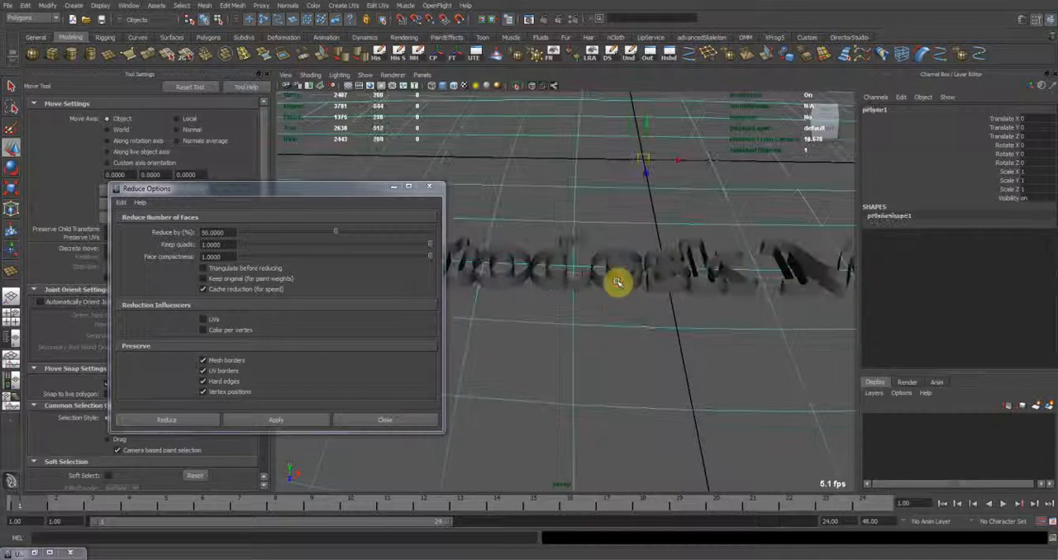
# Close the Reduce Options window and orbit to inspect the reduced lettering.
pyautogui.click(205, 7)
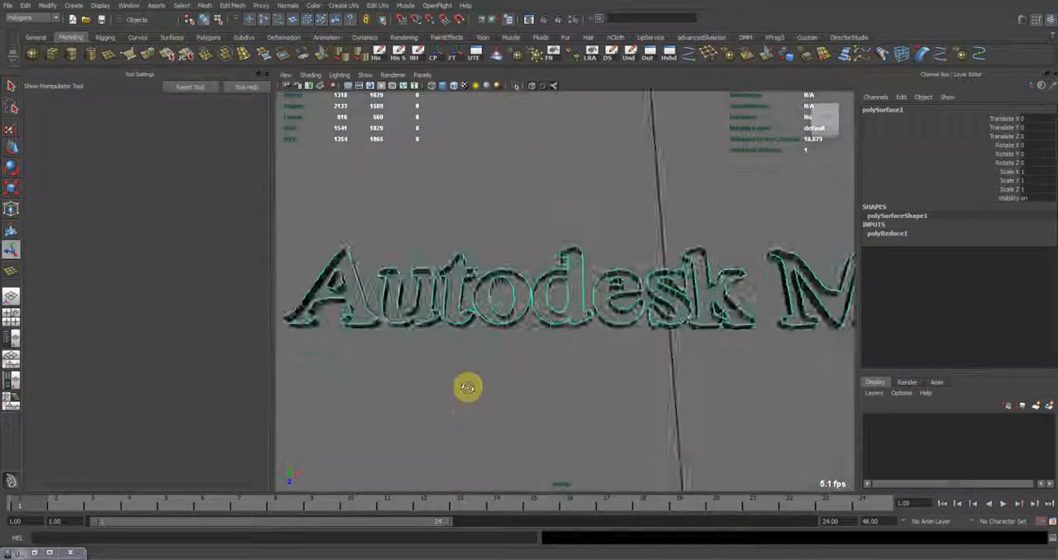
pyautogui.moveTo(466, 387); pyautogui.dragTo(615, 294)
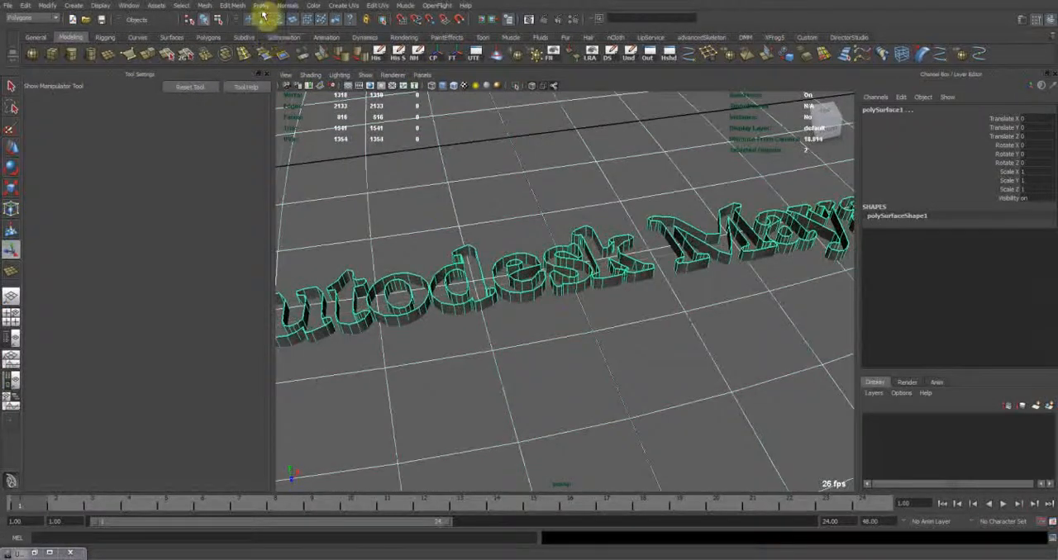
# Boolean the text into the disc, delete stray edges and scale the thin spike's vertices together.
pyautogui.click(205, 6)
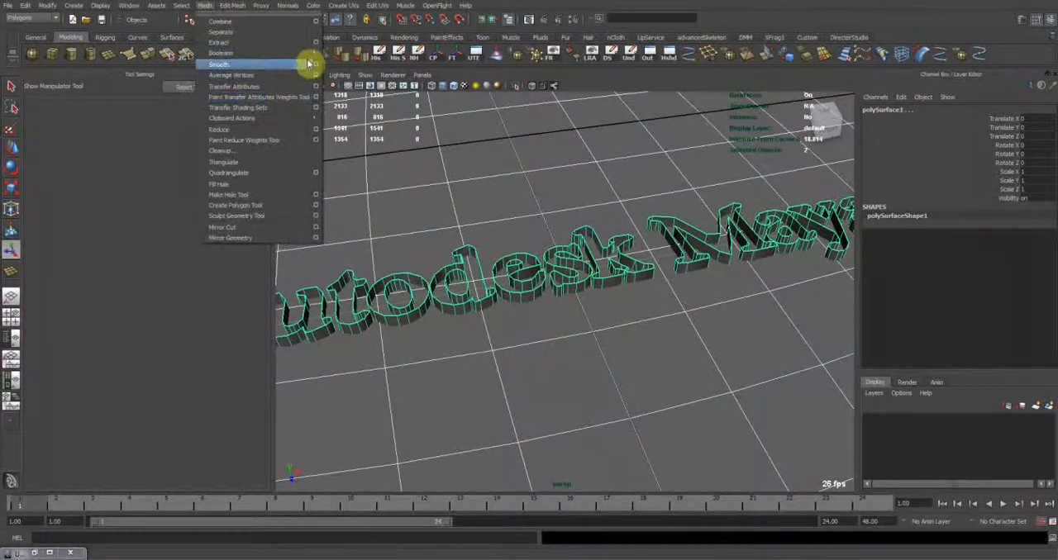
pyautogui.click(220, 53)
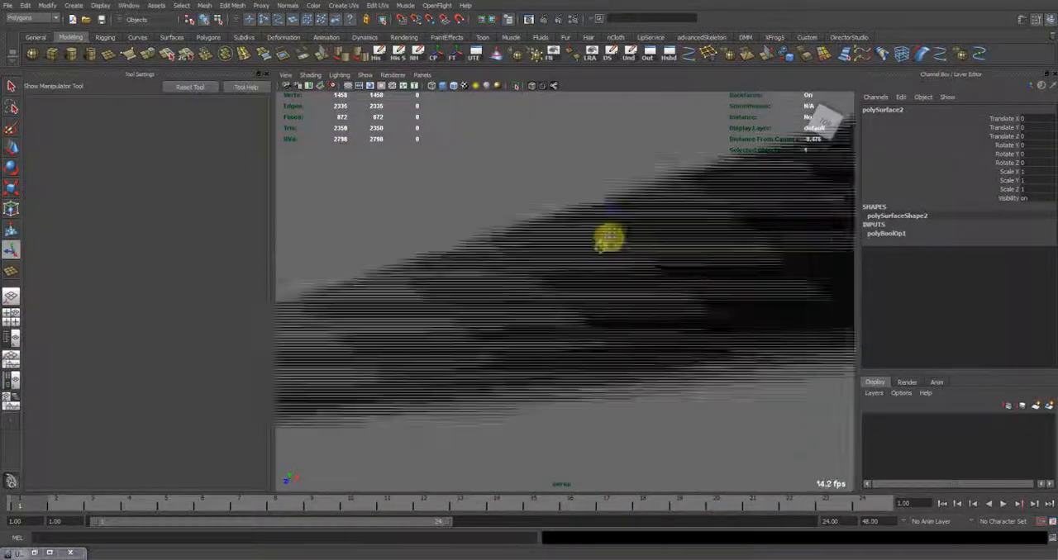
pyautogui.rightClick(509, 324)
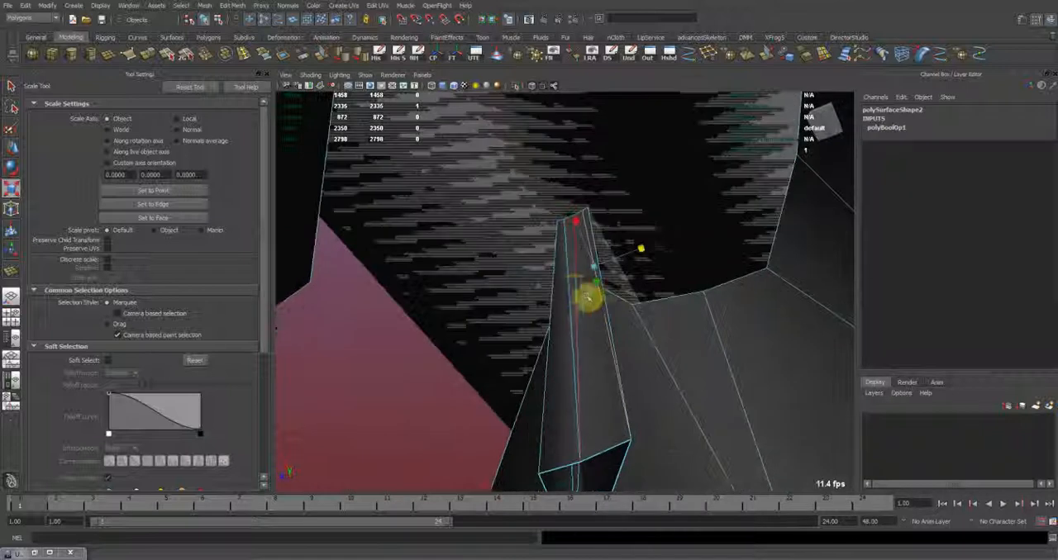
pyautogui.moveTo(591, 298); pyautogui.dragTo(582, 233)
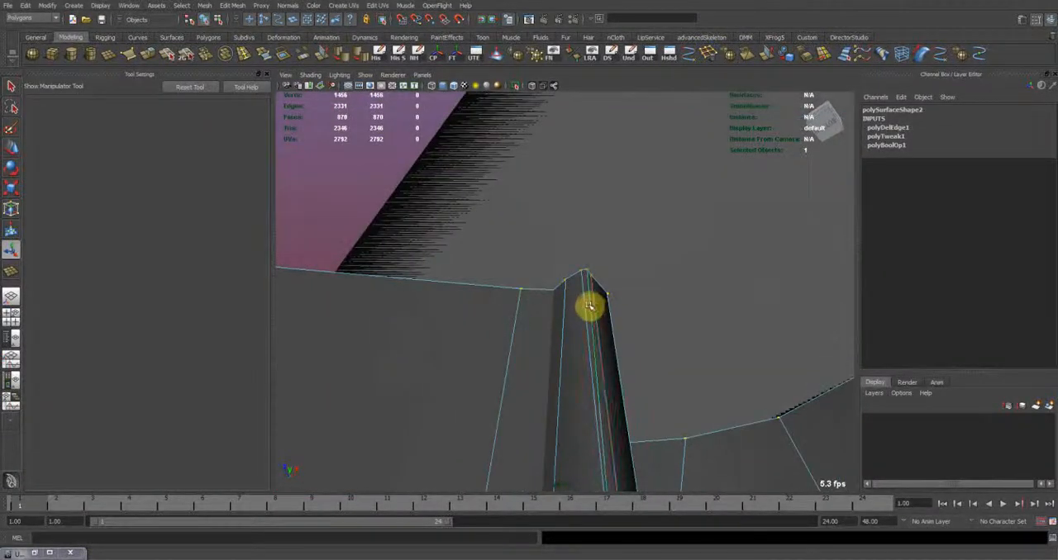
# Orbit around the spike to find the cut edge and switch to the Move tool.
pyautogui.moveTo(592, 306); pyautogui.dragTo(599, 317)
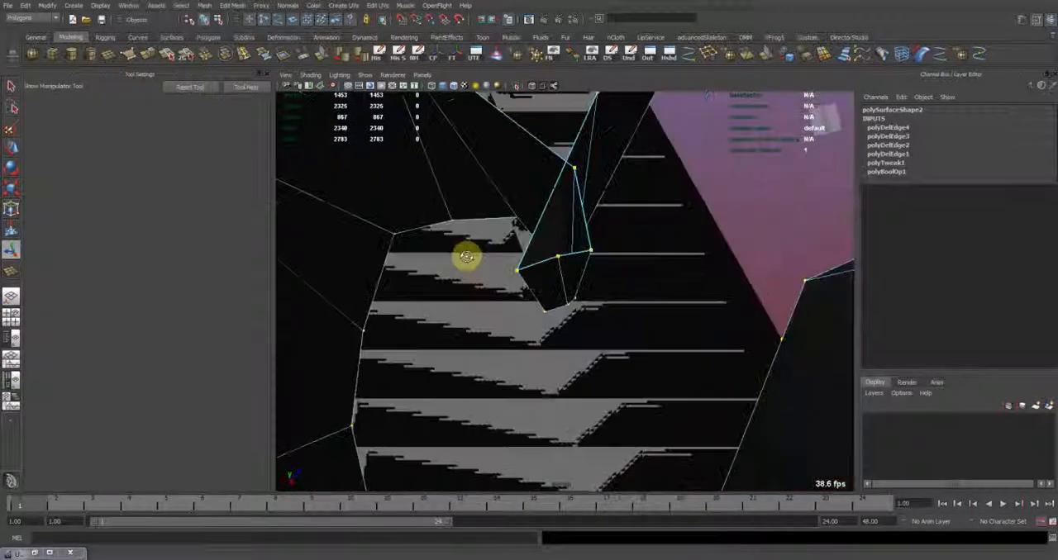
pyautogui.moveTo(466, 256); pyautogui.dragTo(506, 413)
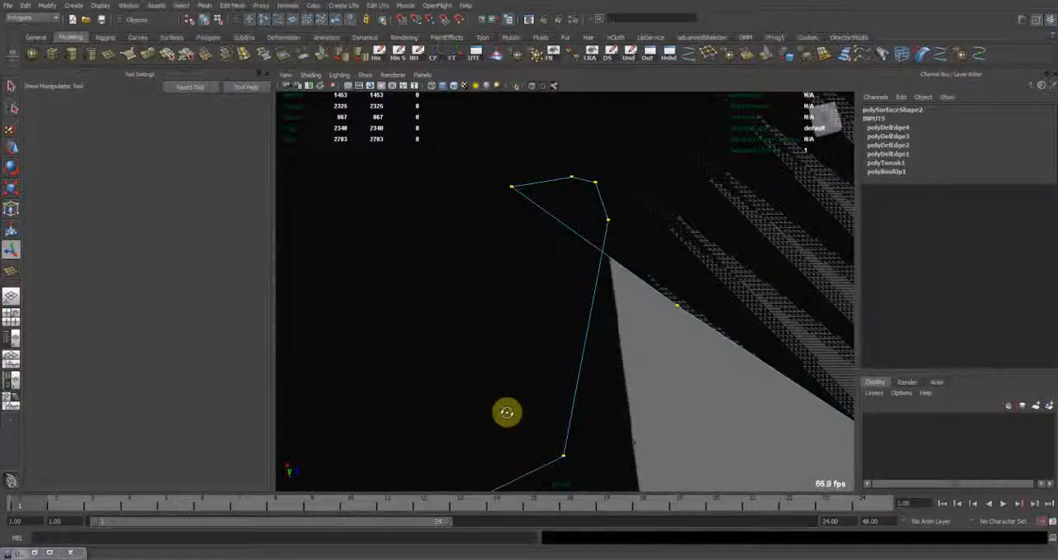
pyautogui.moveTo(507, 413); pyautogui.dragTo(529, 246)
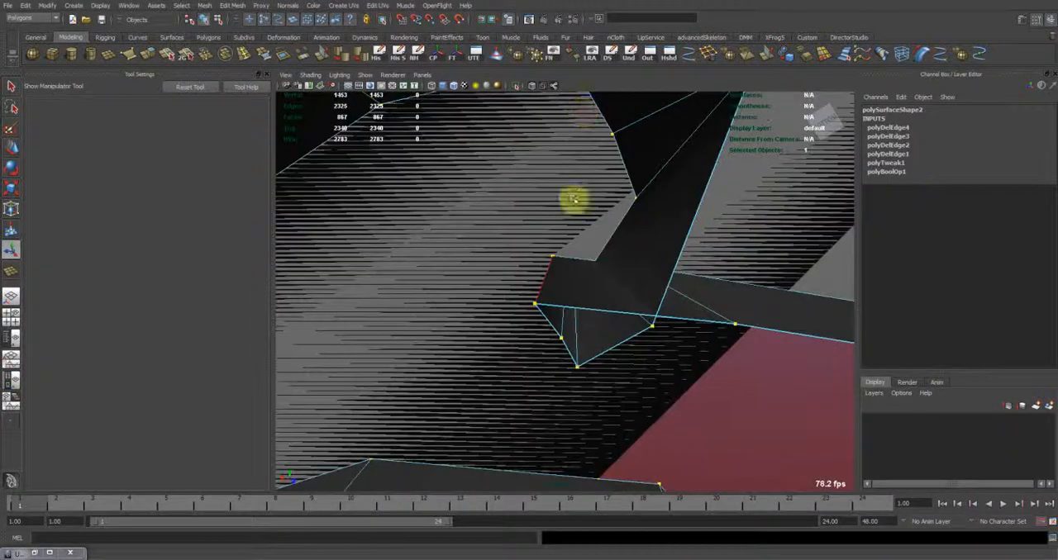
pyautogui.press('w')
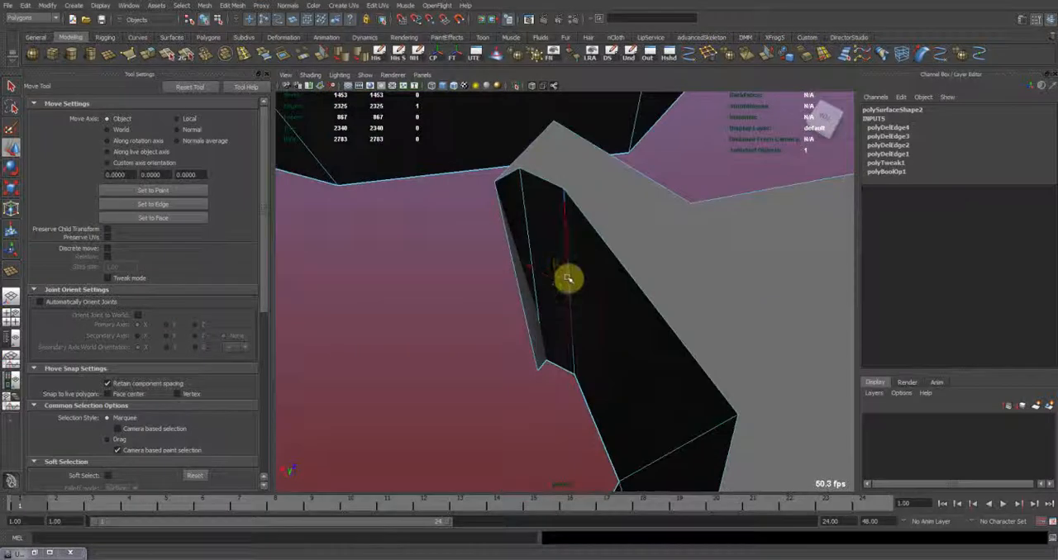
# Drag the gap's vertices along the letter edge and orbit to check the corner.
pyautogui.moveTo(569, 278); pyautogui.dragTo(577, 360)
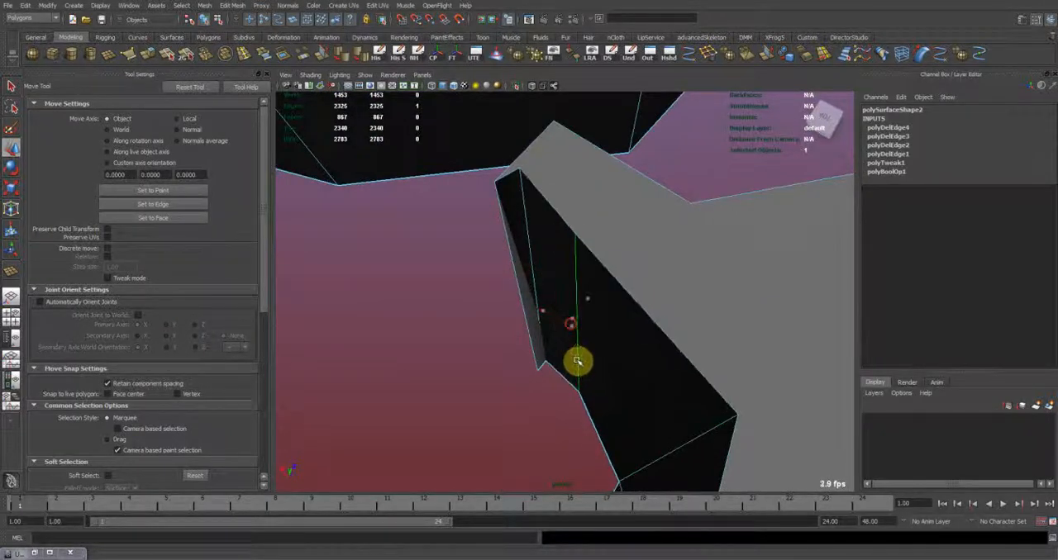
pyautogui.moveTo(579, 360); pyautogui.dragTo(536, 324)
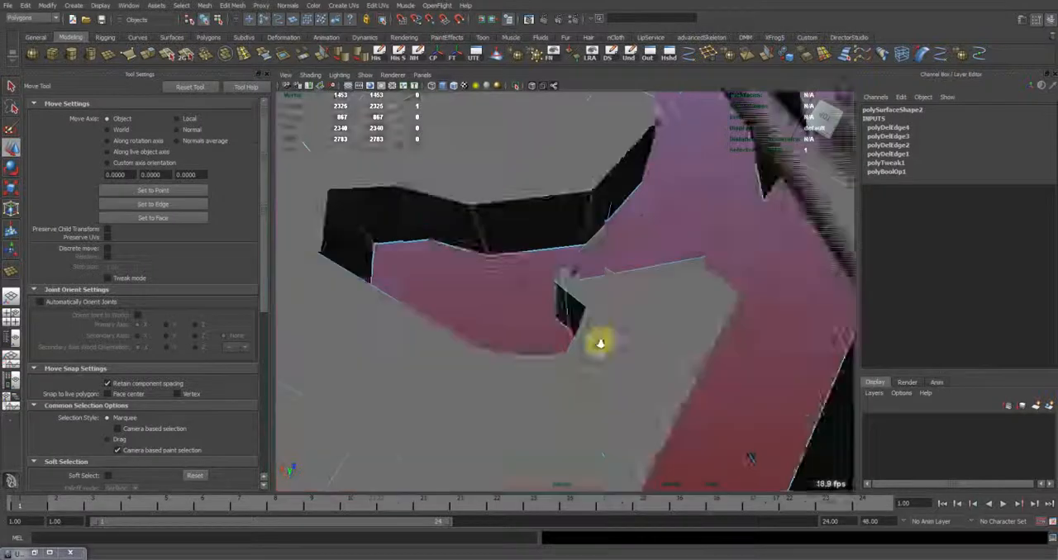
pyautogui.moveTo(601, 344); pyautogui.dragTo(883, 357)
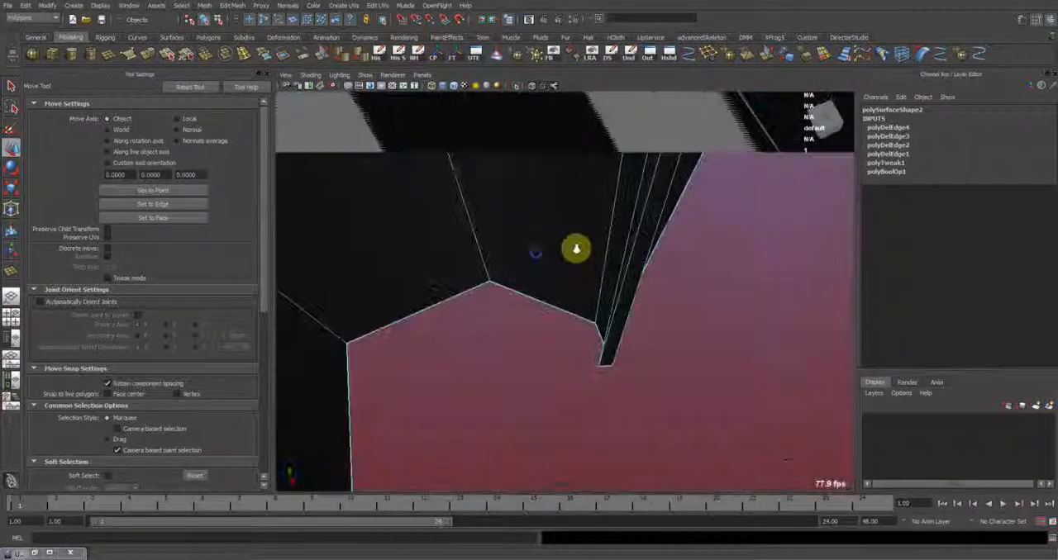
pyautogui.moveTo(576, 248); pyautogui.dragTo(460, 170)
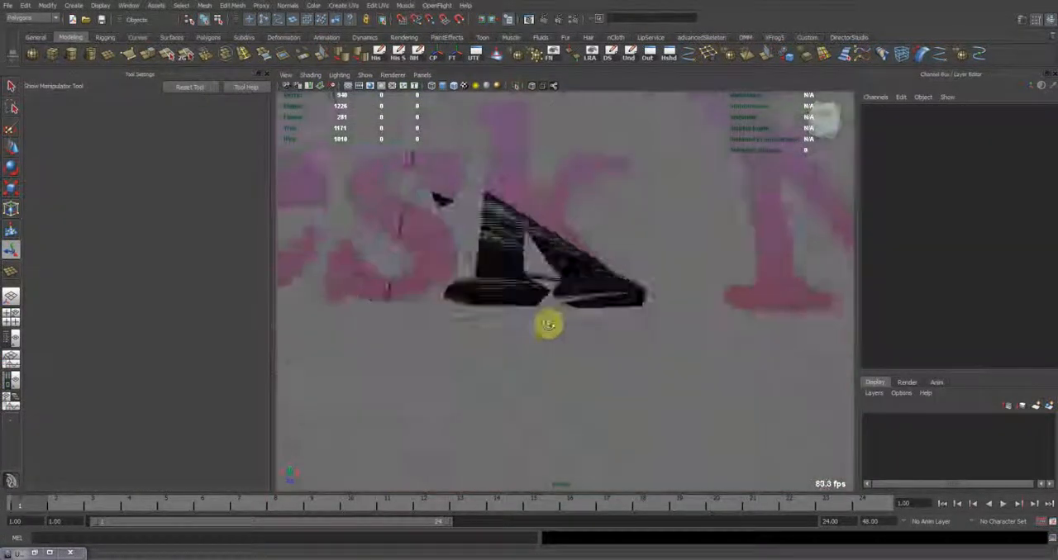
# Delete the leftover wedge geometry and scale the remaining corner vertex into place.
pyautogui.click(548, 324)
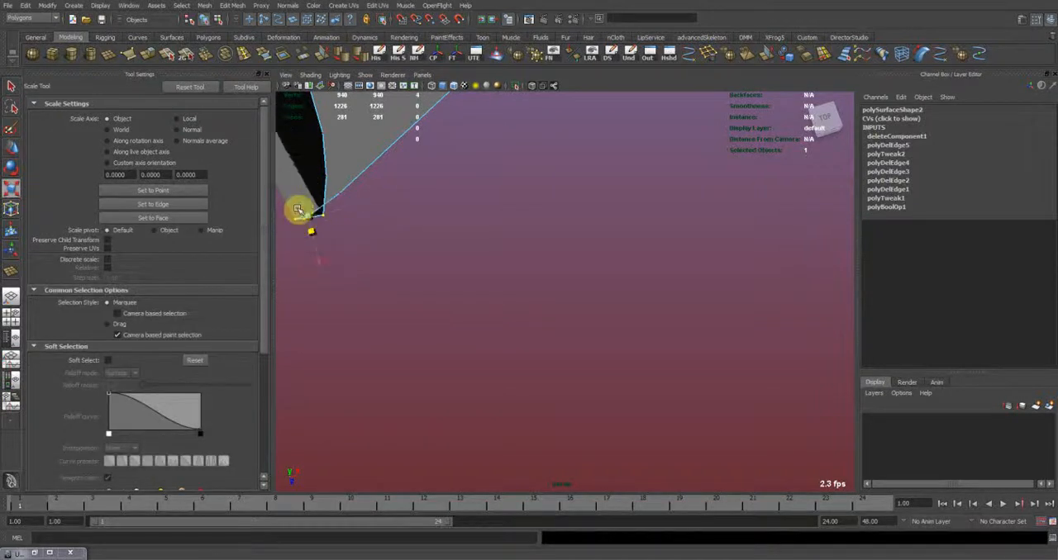
pyautogui.moveTo(297, 209); pyautogui.dragTo(306, 218)
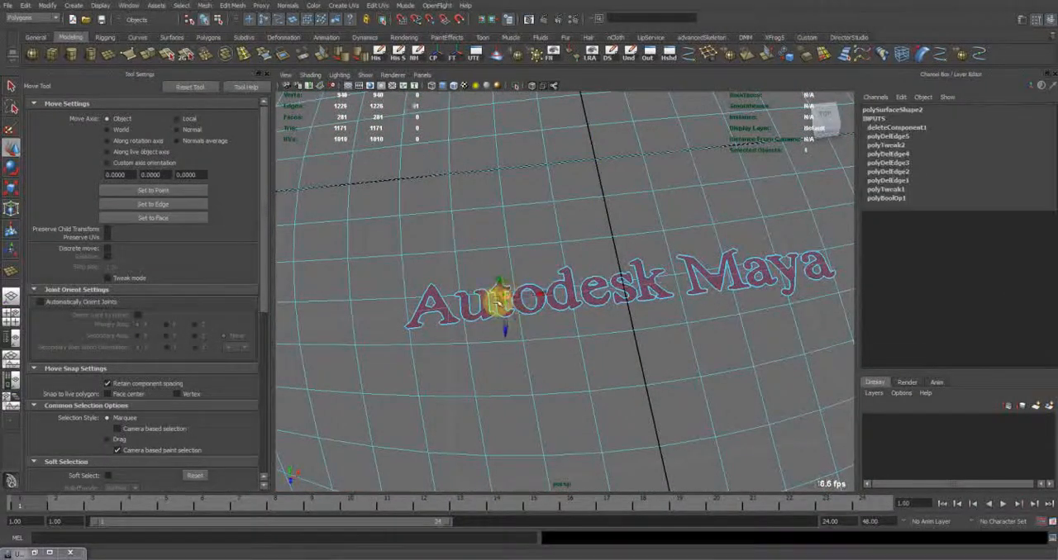
# Select the Autodesk Maya lettering's border edges for extruding down into walls.
pyautogui.moveTo(504, 310); pyautogui.dragTo(459, 318)
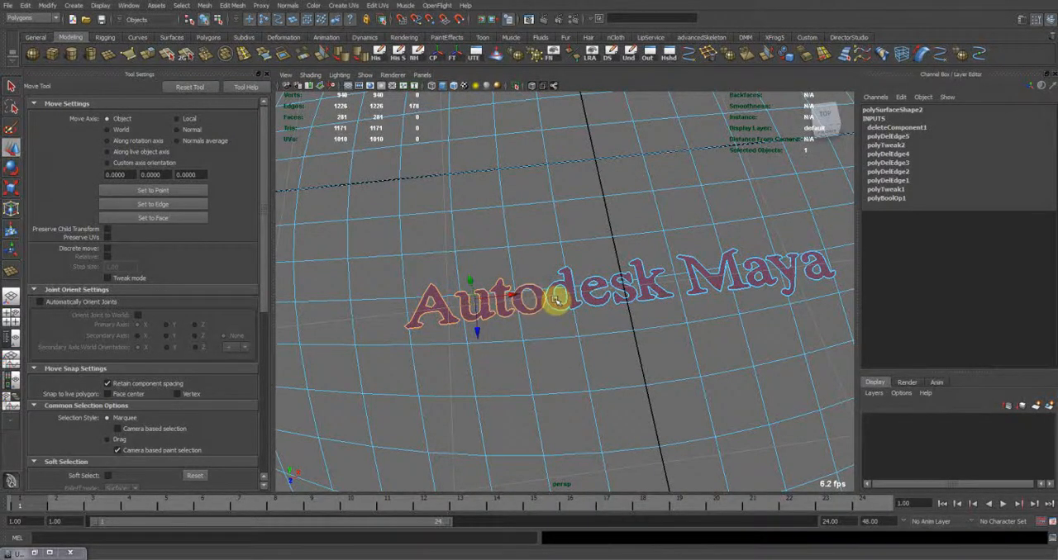
pyautogui.moveTo(553, 297); pyautogui.dragTo(579, 300)
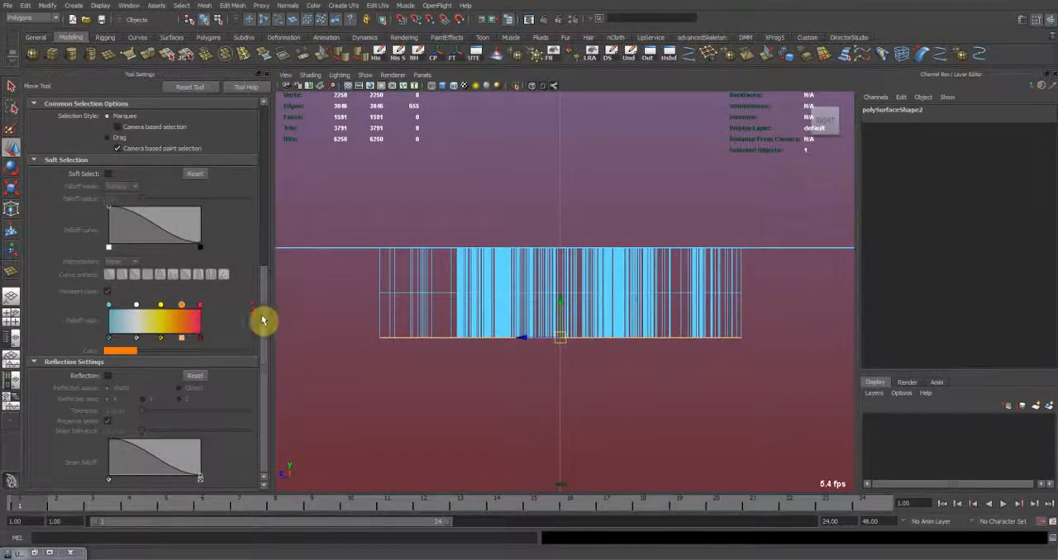
# Fill the open holes to cap the extruded letters and view the result from below.
pyautogui.press('space')
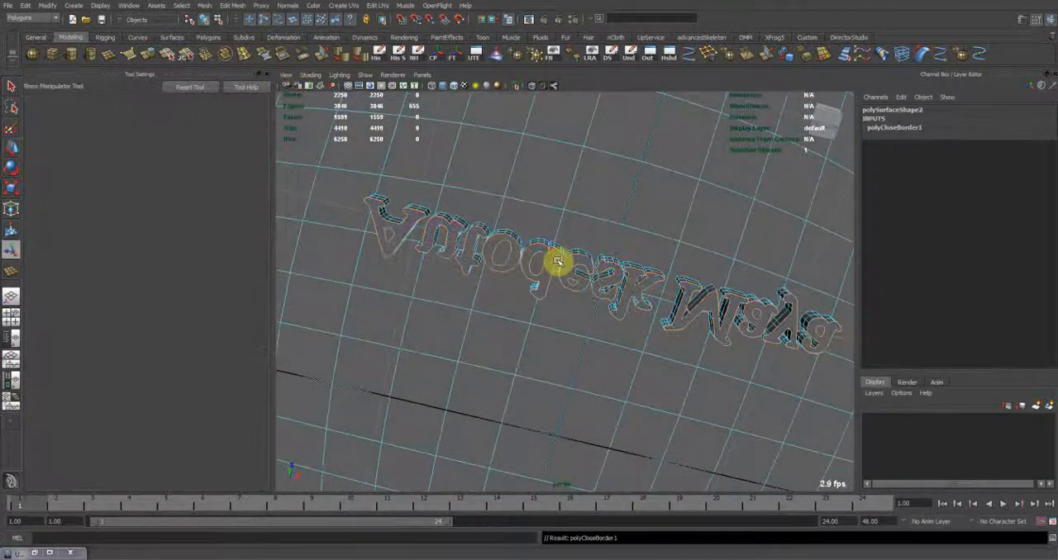
pyautogui.moveTo(558, 261); pyautogui.dragTo(549, 310)
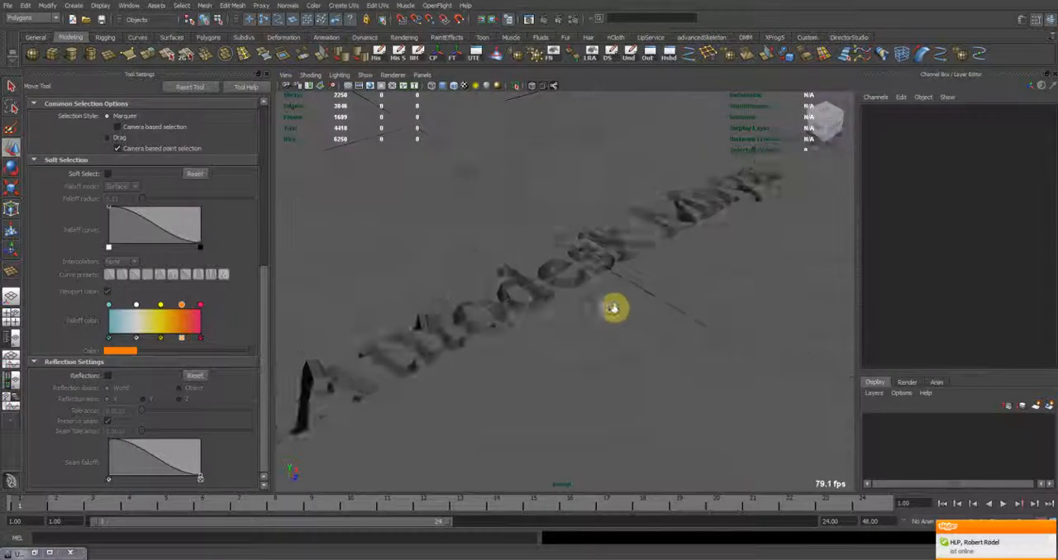
# Separate the mesh into plane and lettering pieces, then combine them back into one object.
pyautogui.moveTo(615, 307); pyautogui.dragTo(641, 268)
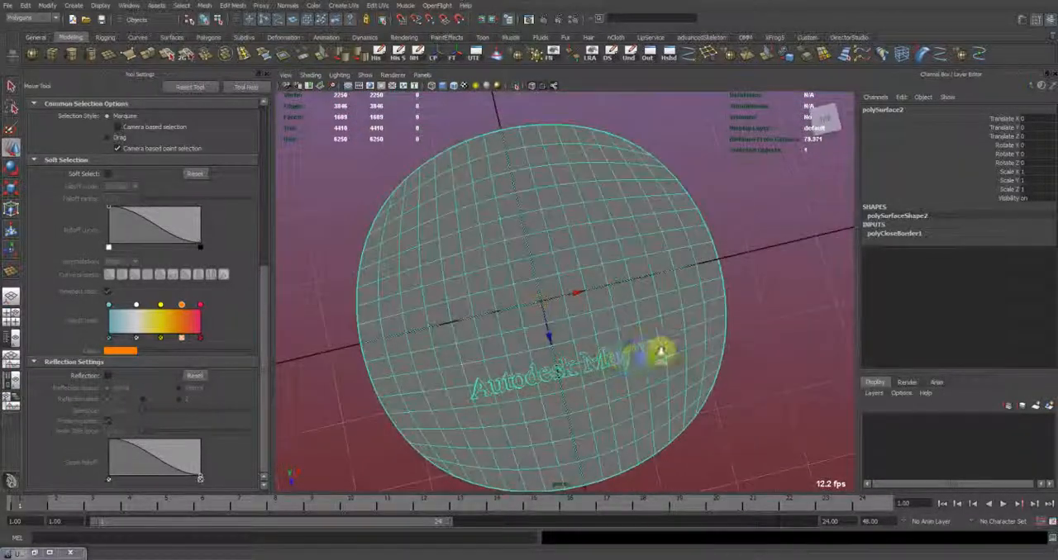
pyautogui.rightClick(570, 345)
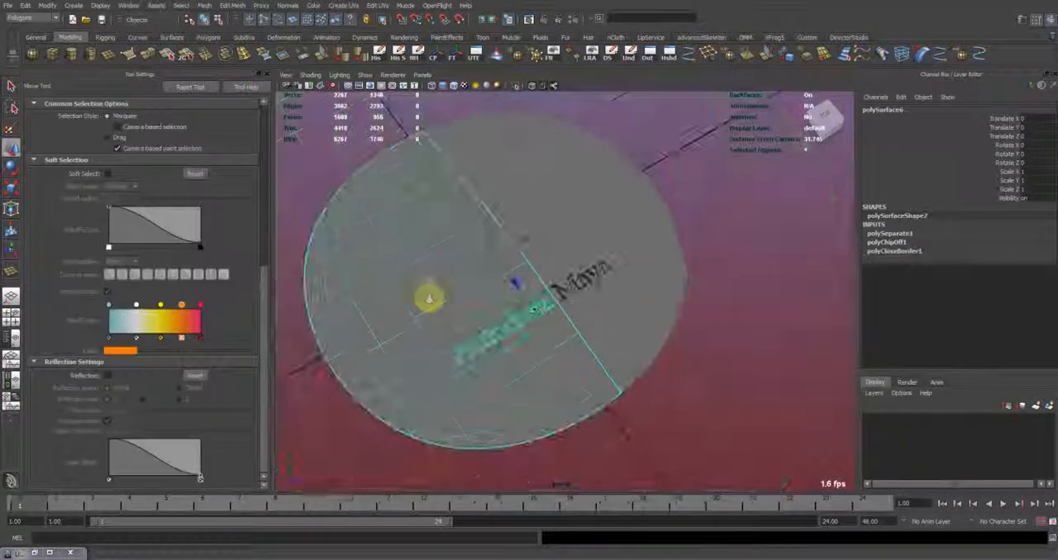
pyautogui.moveTo(430, 297); pyautogui.dragTo(544, 337)
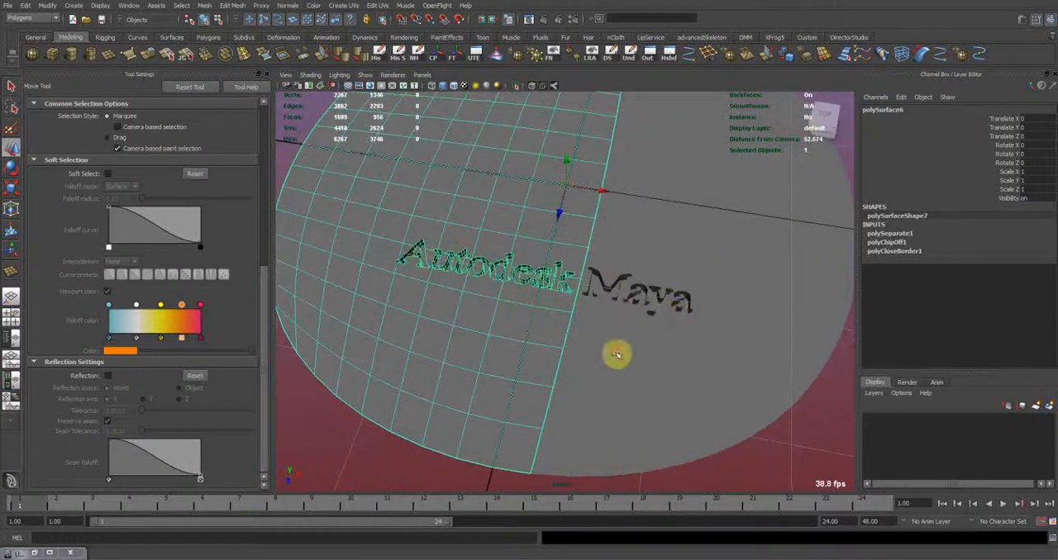
pyautogui.click(204, 7)
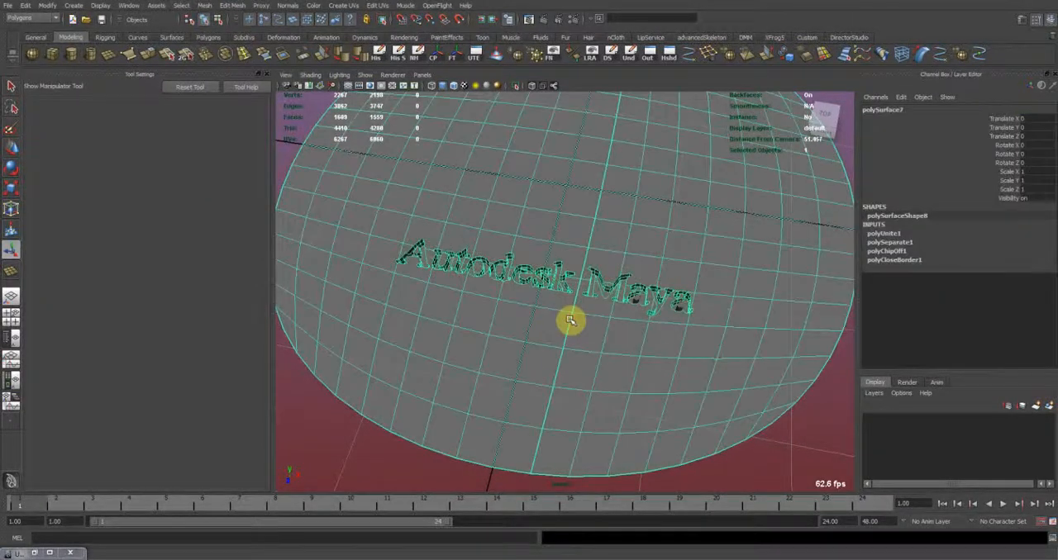
pyautogui.moveTo(513, 189)
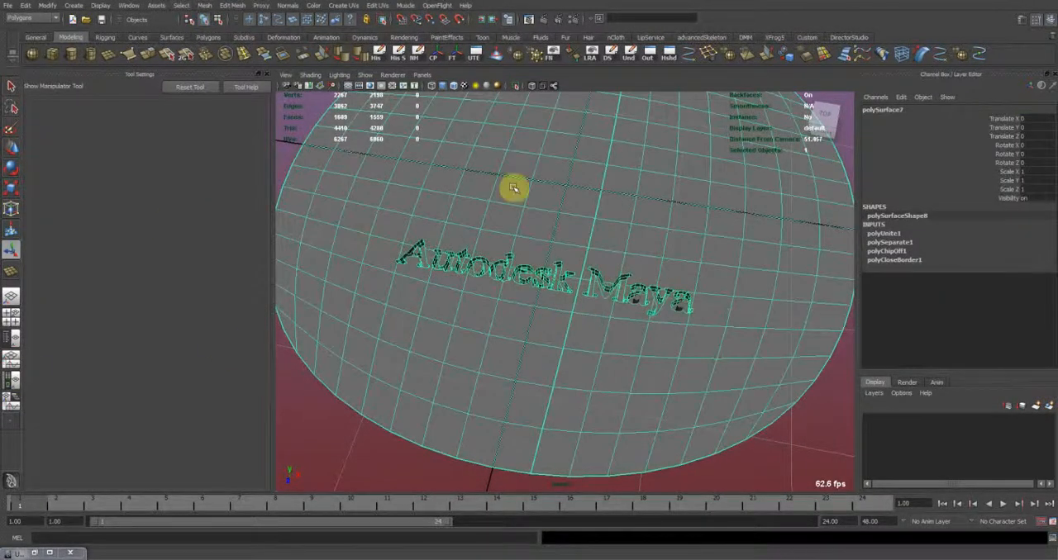